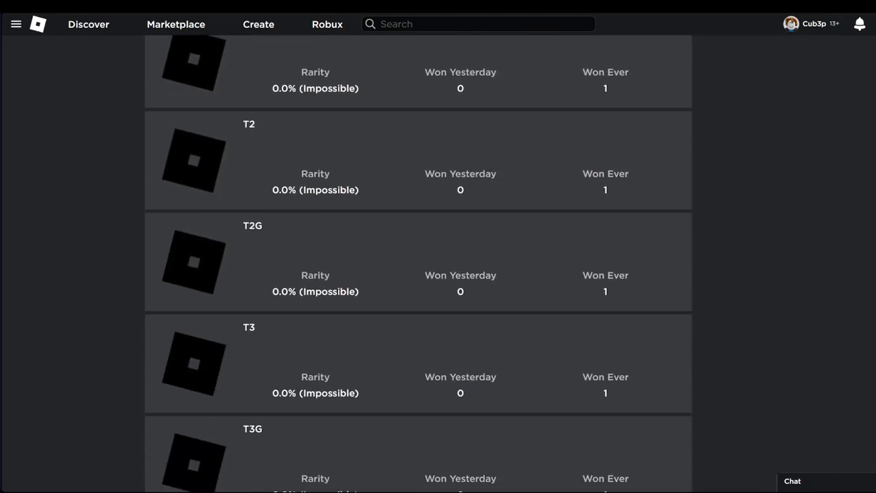
Scroll the '!!!' experience page to reveal that Private Servers are not supported
scroll("down", 3)
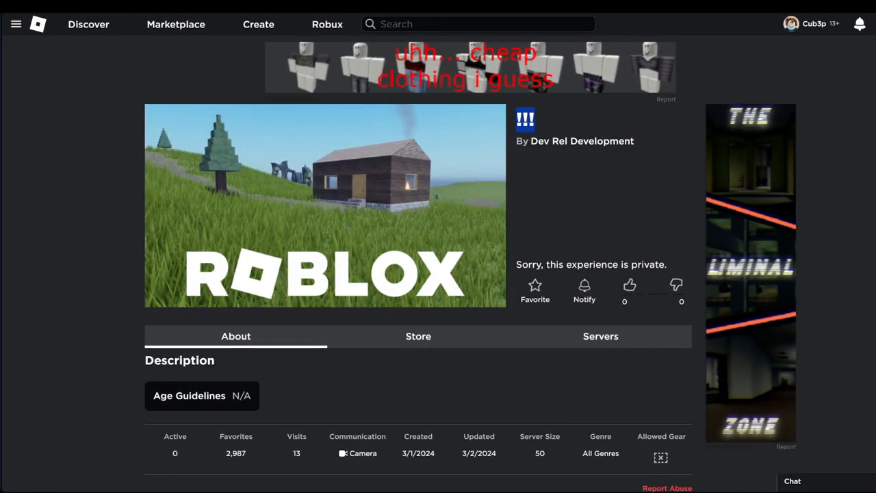
Scroll the experience page back and forth through the T1 to T5 badges in the Badges section
scroll("down", 3)
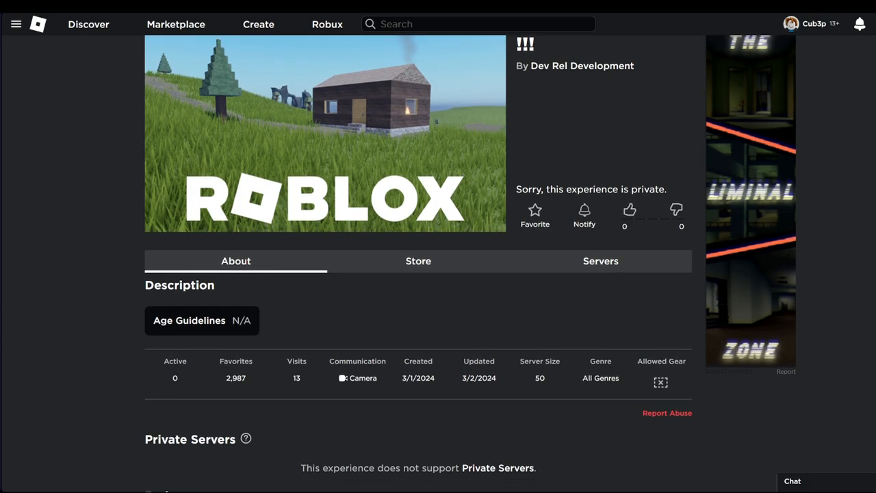
scroll("down", 3)
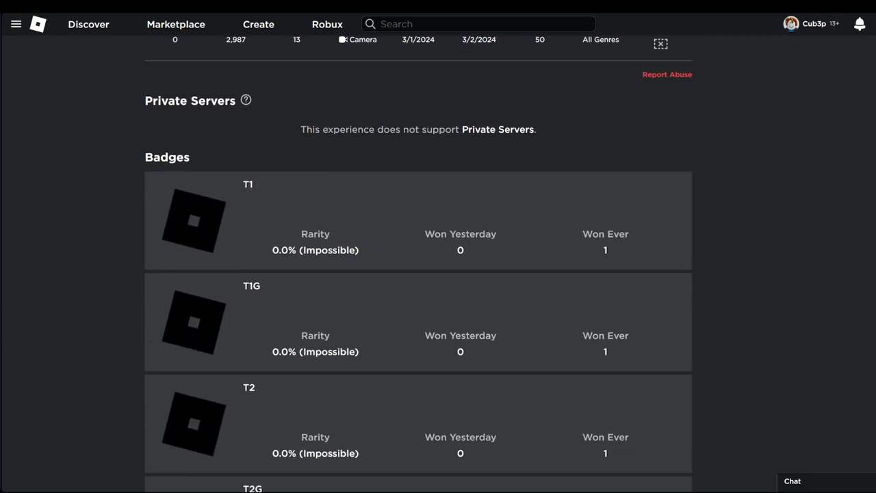
scroll("up", 3)
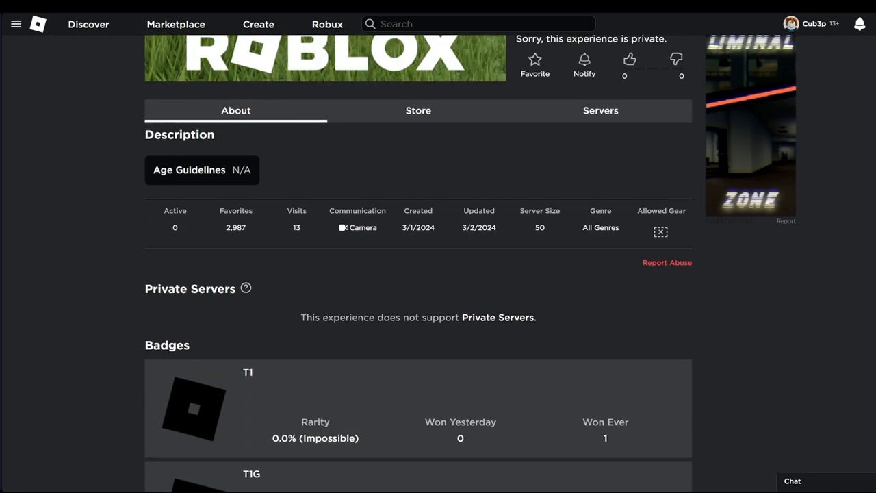
scroll("down", 3)
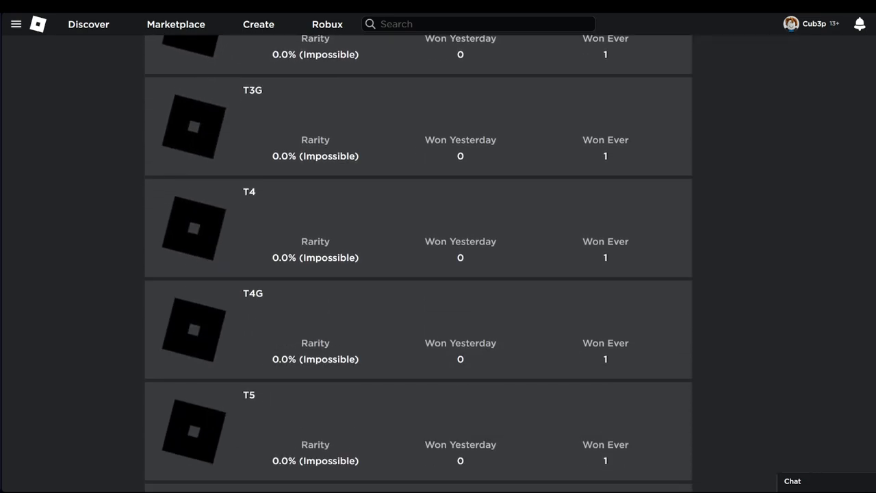
scroll("up", 3)
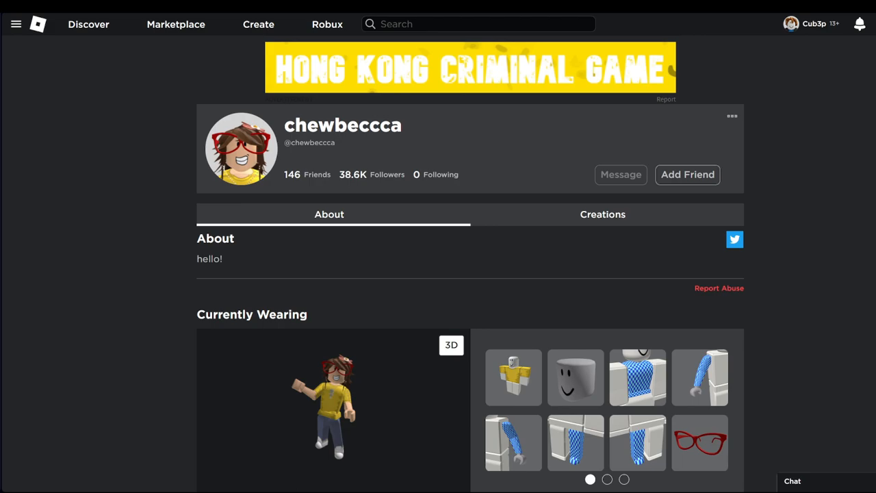
Scroll the admin profile down to Groups and Favorites, showing ownership of Dev Rel Development, then back up
scroll("down", 3)
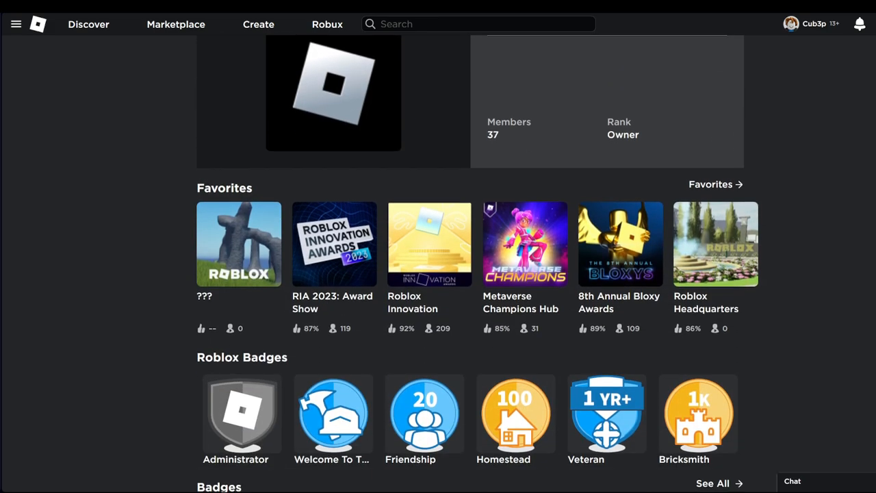
scroll("down", 3)
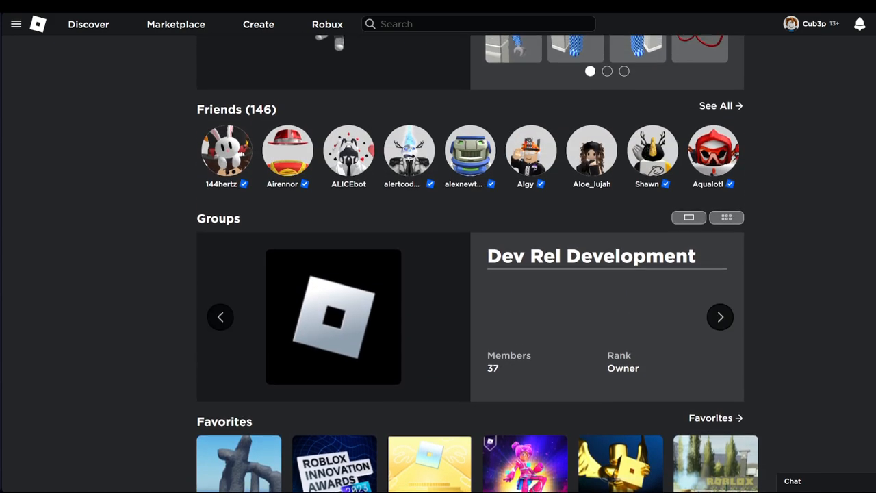
scroll("up", 3)
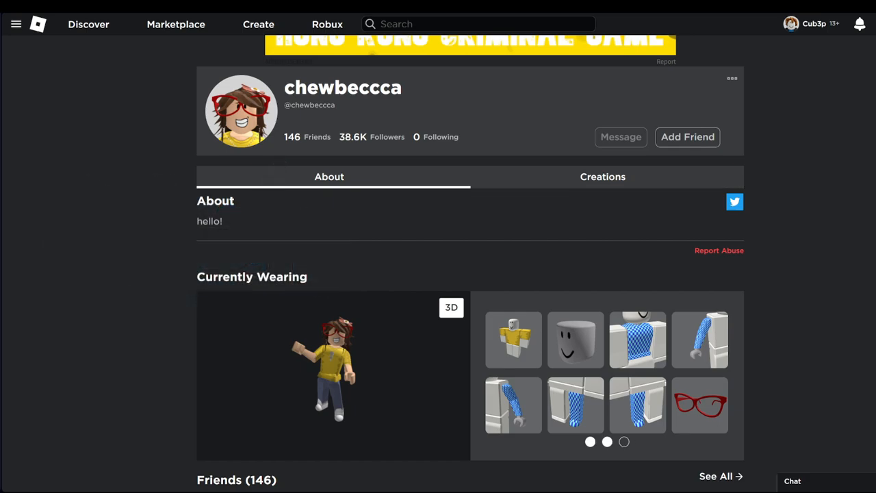
Page through the Currently Wearing carousel to the last page of worn items
left_click(607, 442)
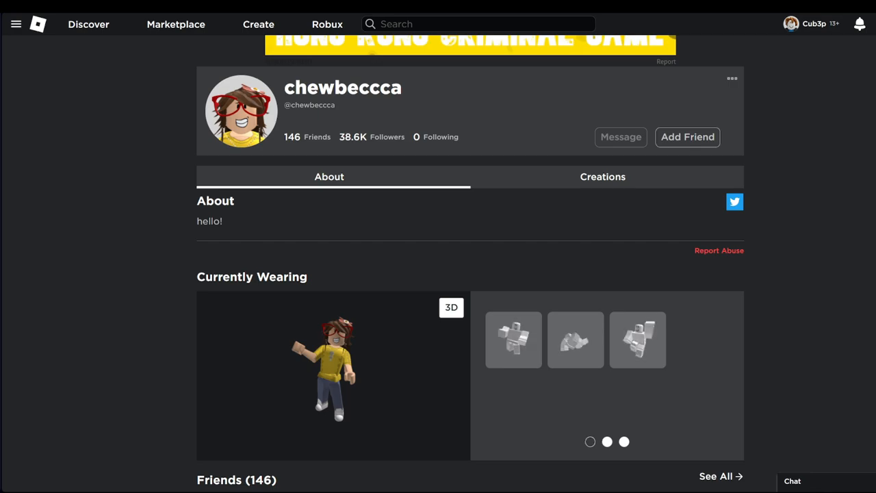
left_click(590, 441)
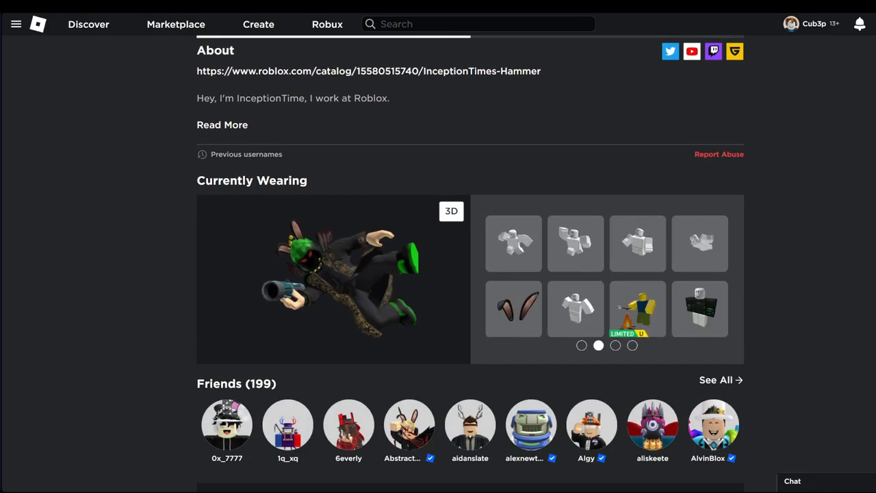
Page through the second staff profile's Currently Wearing items and badges
left_click(616, 345)
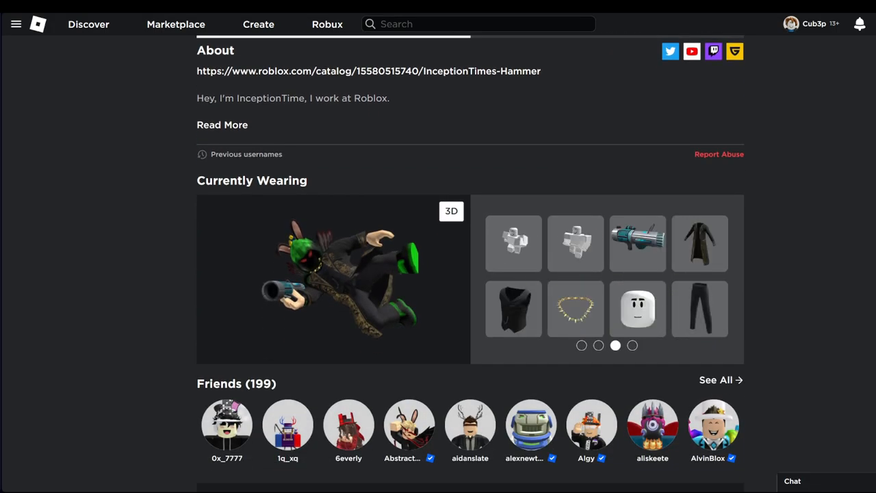
left_click(637, 243)
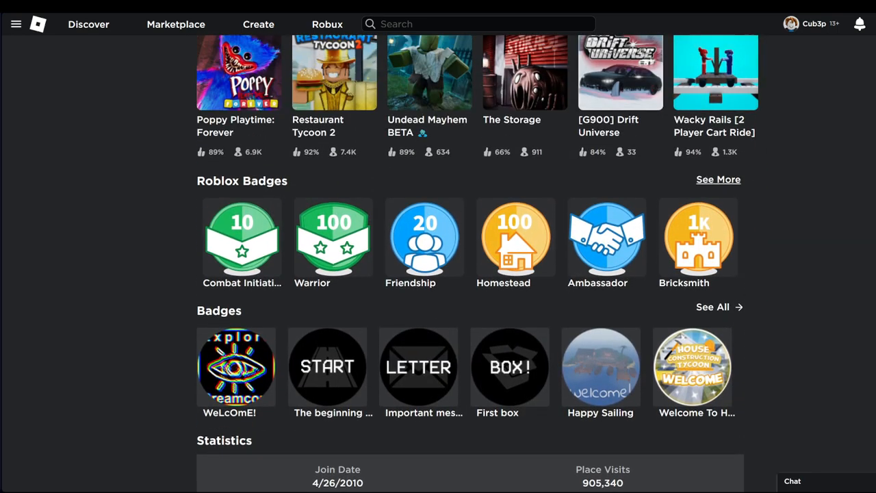
left_click(718, 179)
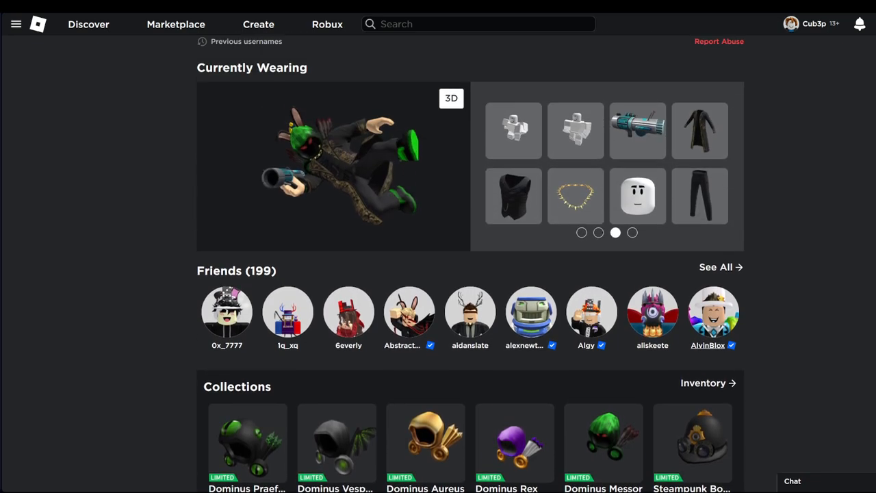
Scroll down to the Dominus collectibles and the Team Member rank in Official Group of Roblox
scroll("down", 3)
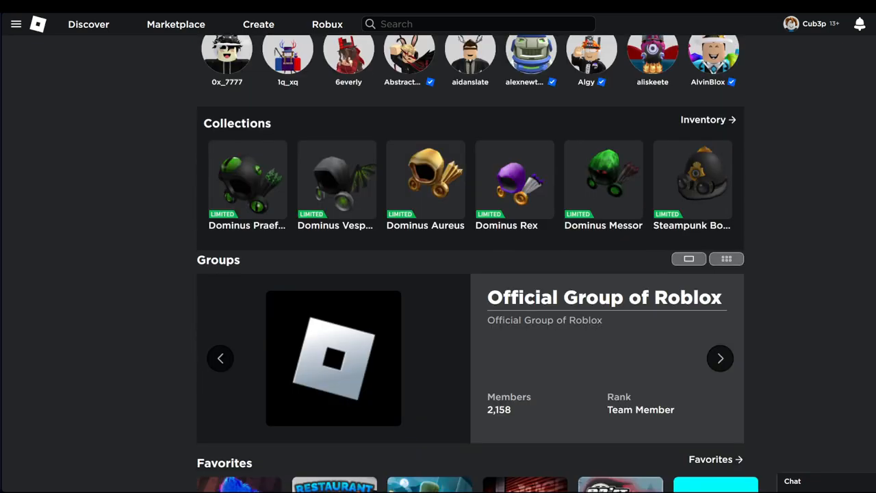